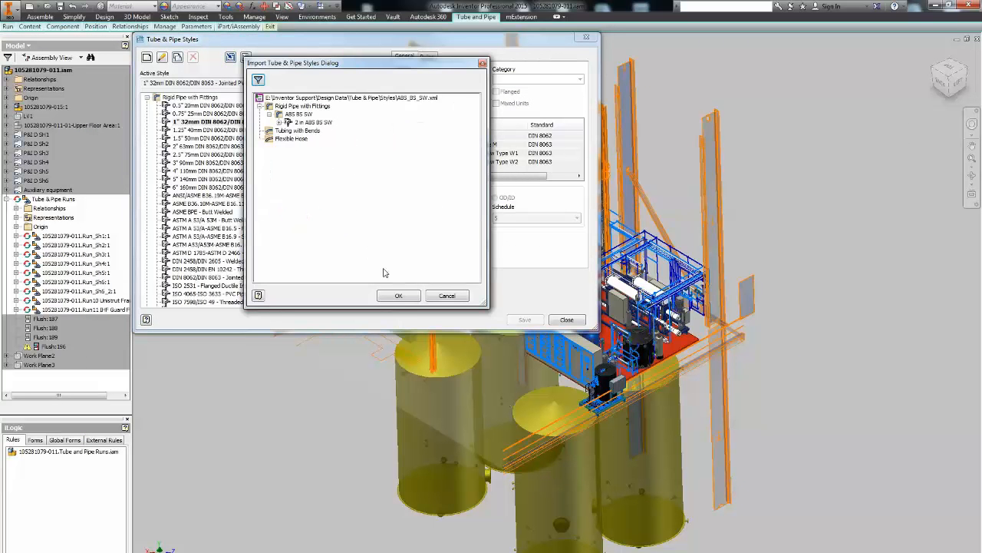
Step: Import the ABS_BS_SW.xml pipe style and dismiss the import report
{"action": "left_click", "coordinate": [397, 295]}
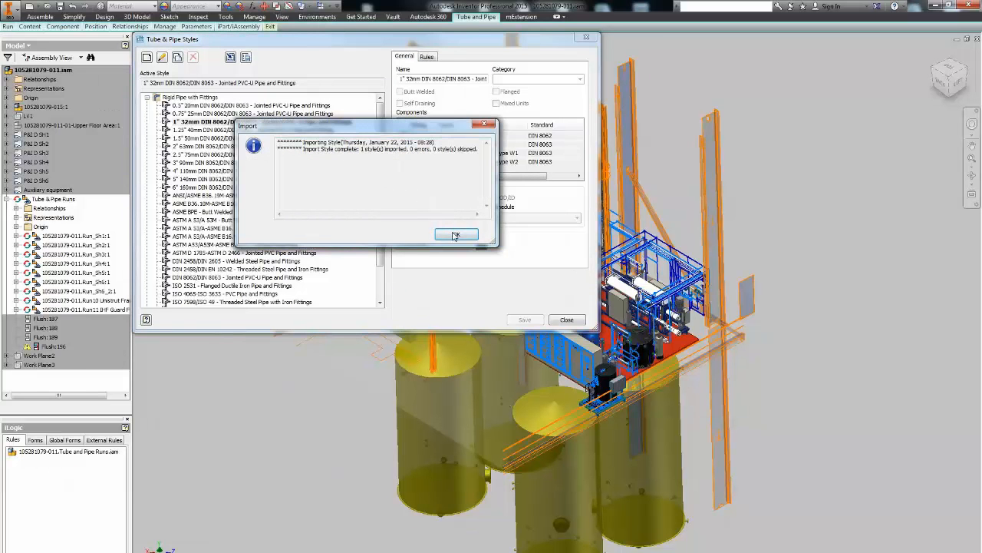
{"action": "left_click", "coordinate": [456, 234]}
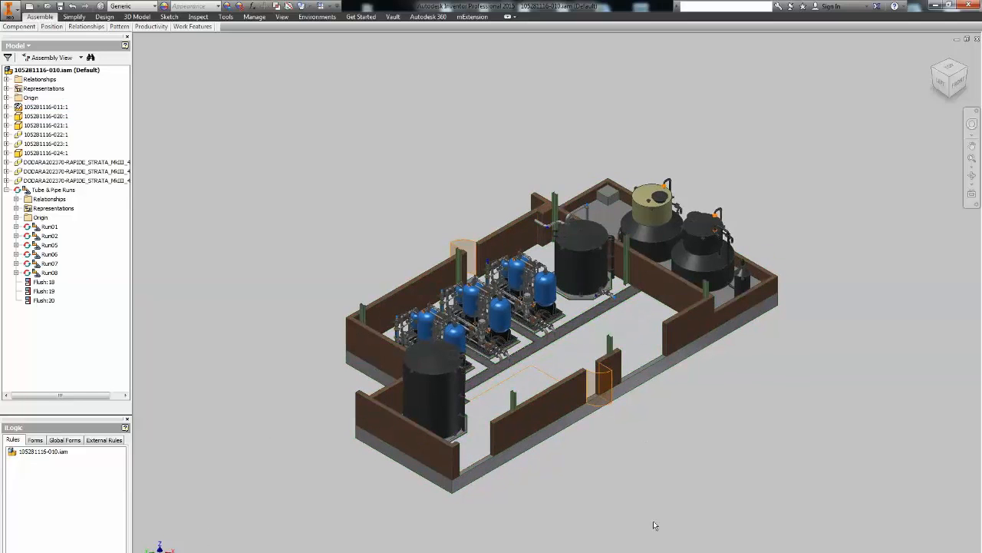
Step: Activate Run01 under Tube & Pipe Runs in the Model browser
{"action": "double_click", "coordinate": [52, 190]}
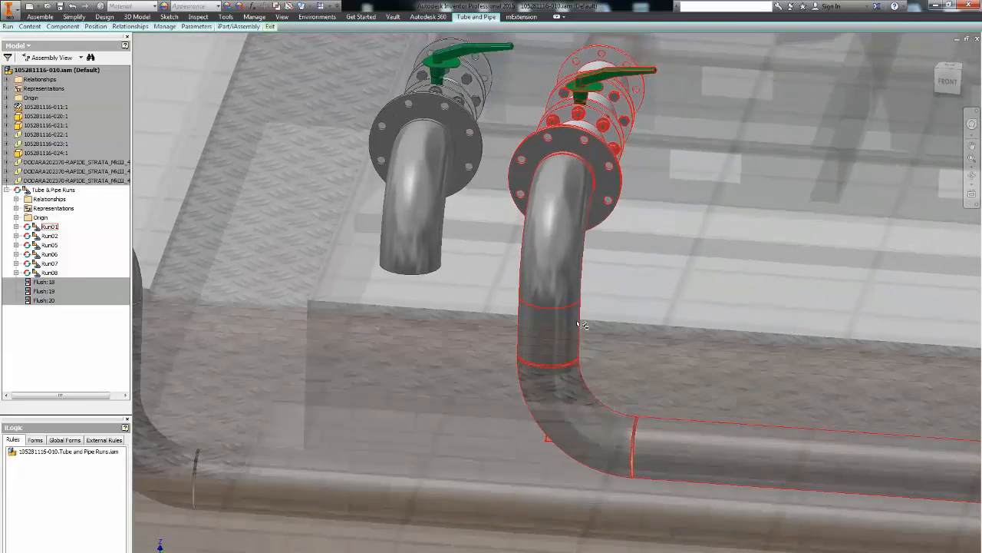
Step: Orbit the pipe run, then begin new assembly 150122-05 to place components
{"action": "left_click_drag", "start_coordinate": [583, 323], "coordinate": [550, 392]}
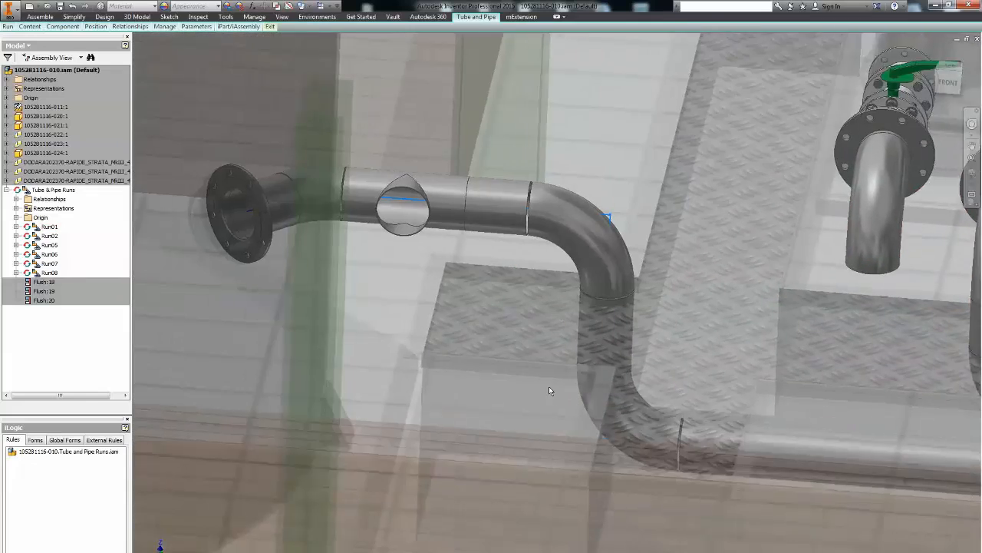
{"action": "left_click", "coordinate": [50, 273]}
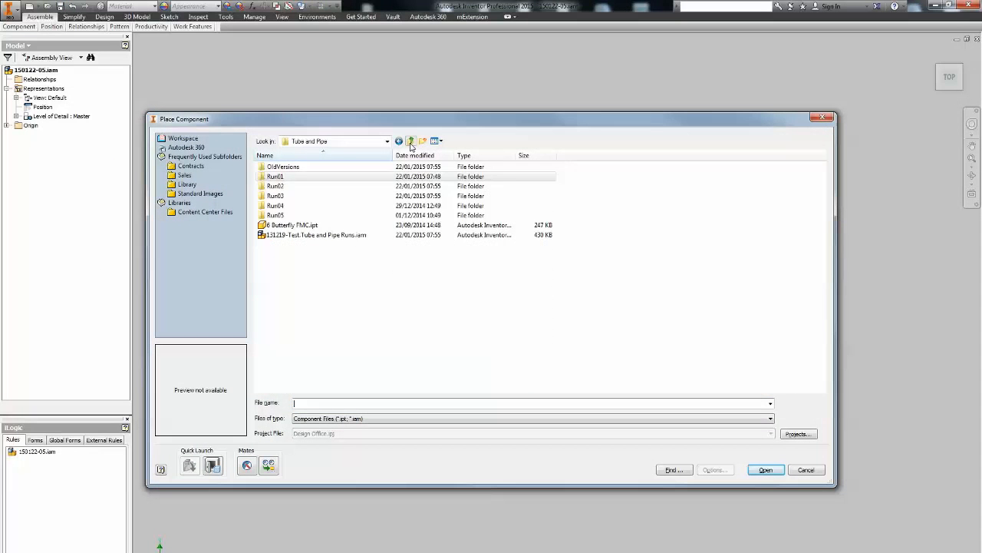
Step: Place 131219-Test.iam grounded at the origin of the new assembly
{"action": "double_click", "coordinate": [316, 234]}
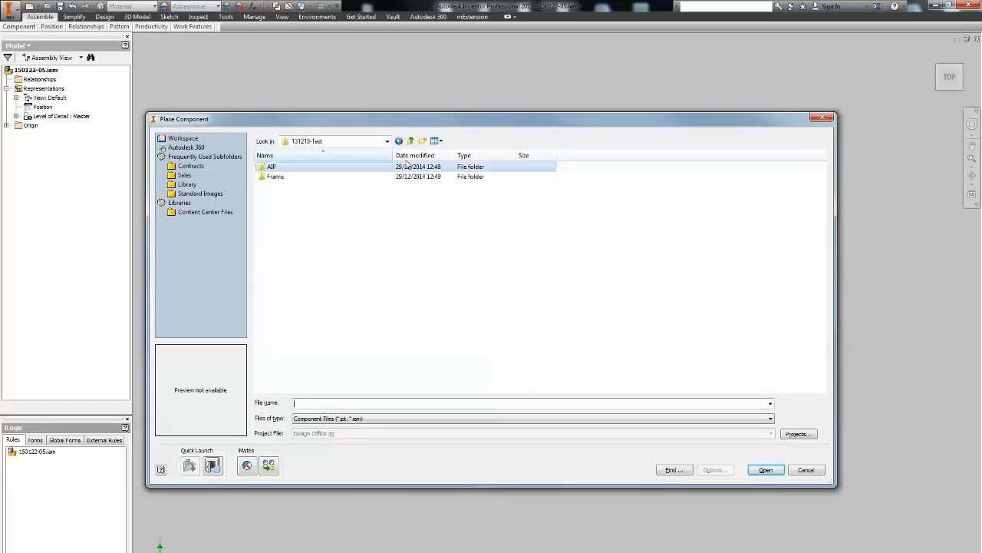
{"action": "double_click", "coordinate": [272, 166]}
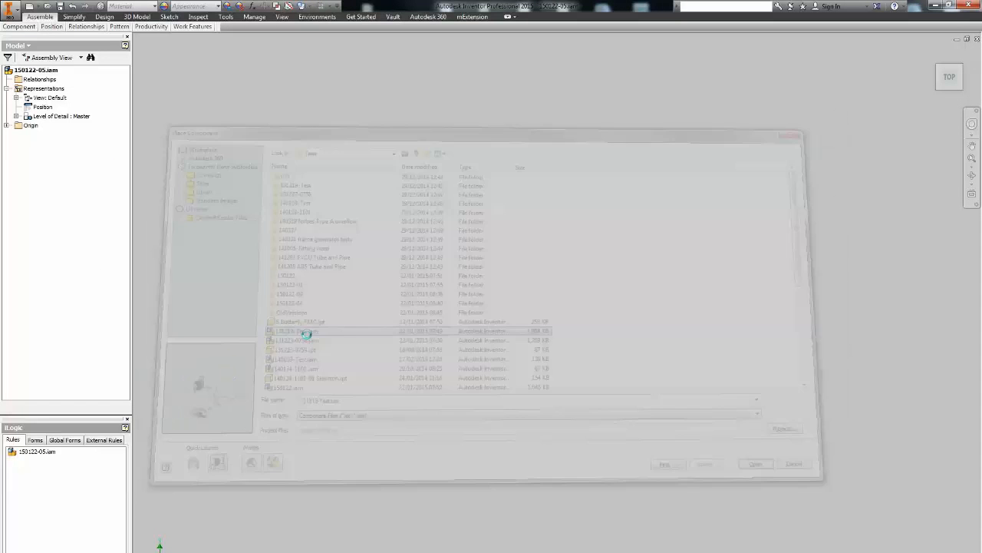
{"action": "left_click", "coordinate": [755, 463]}
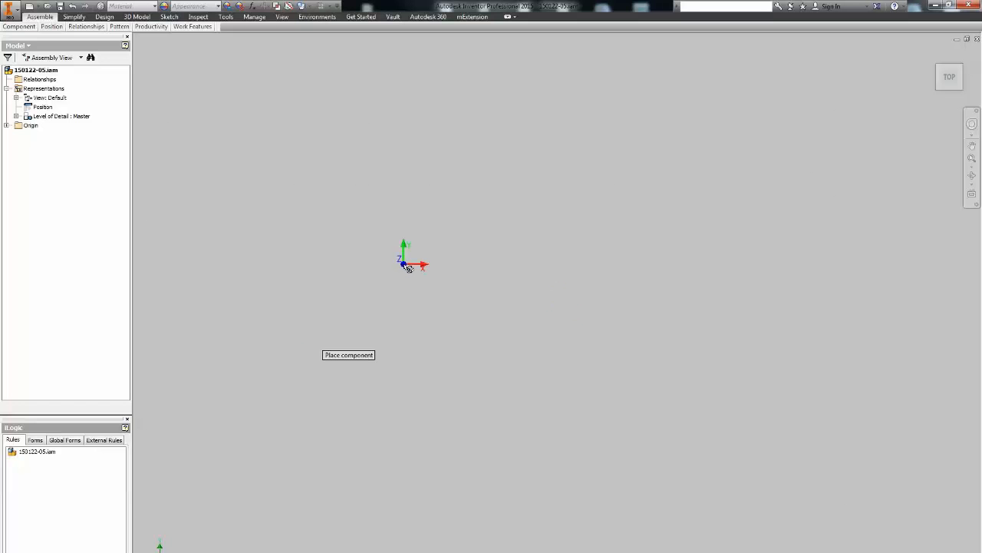
{"action": "left_click", "coordinate": [347, 354]}
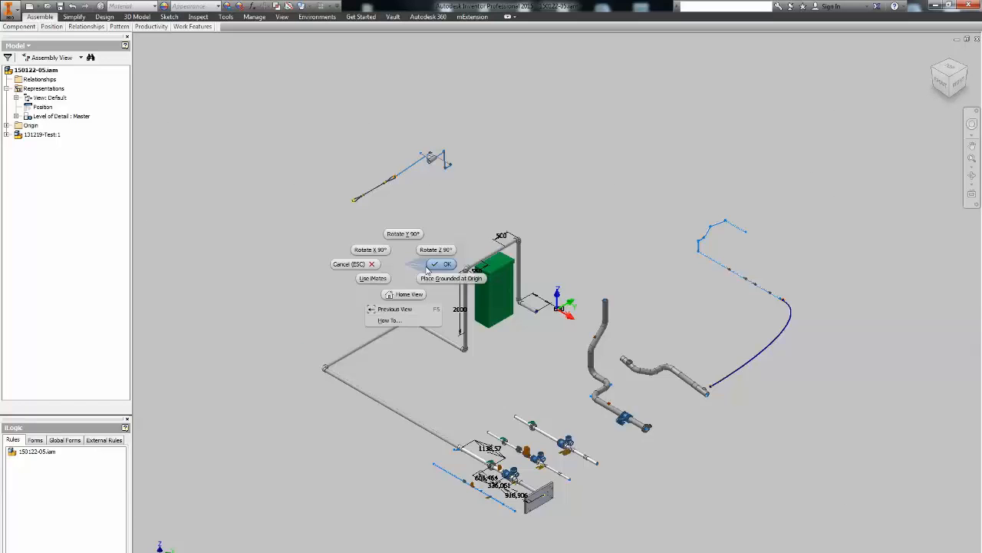
{"action": "left_click", "coordinate": [444, 263]}
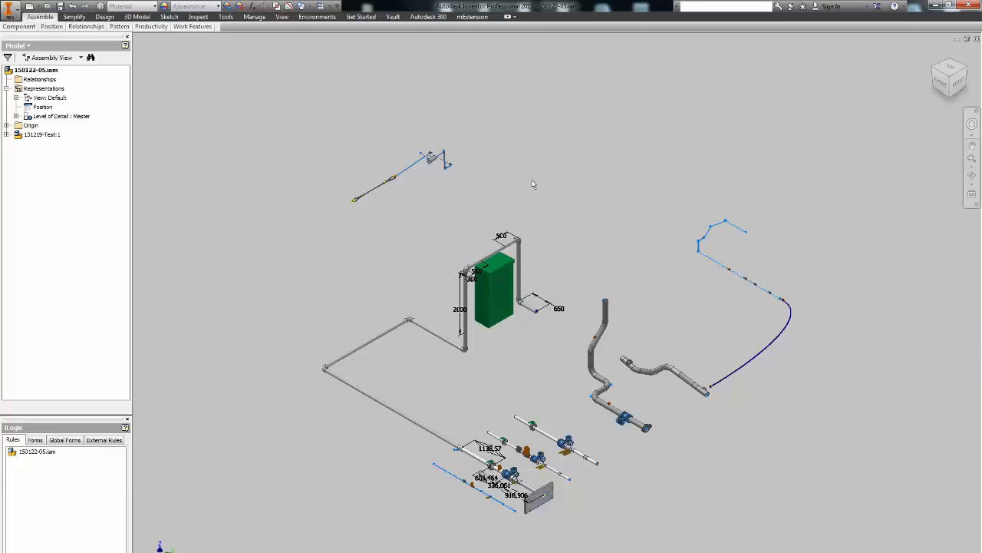
Step: Promote the selected plate, sling and bolt parts of 131219-Test to top level
{"action": "left_click", "coordinate": [9, 142]}
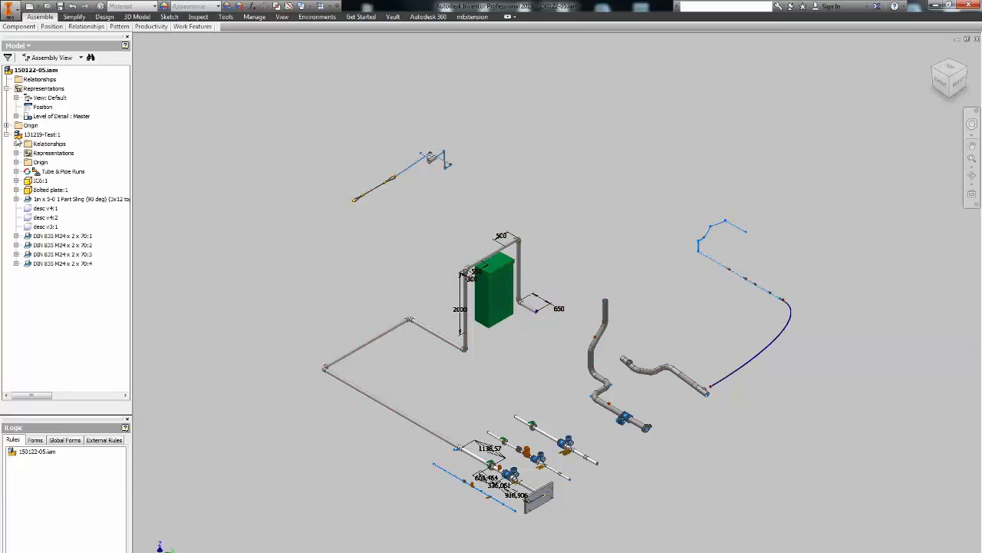
{"action": "left_click", "coordinate": [40, 179]}
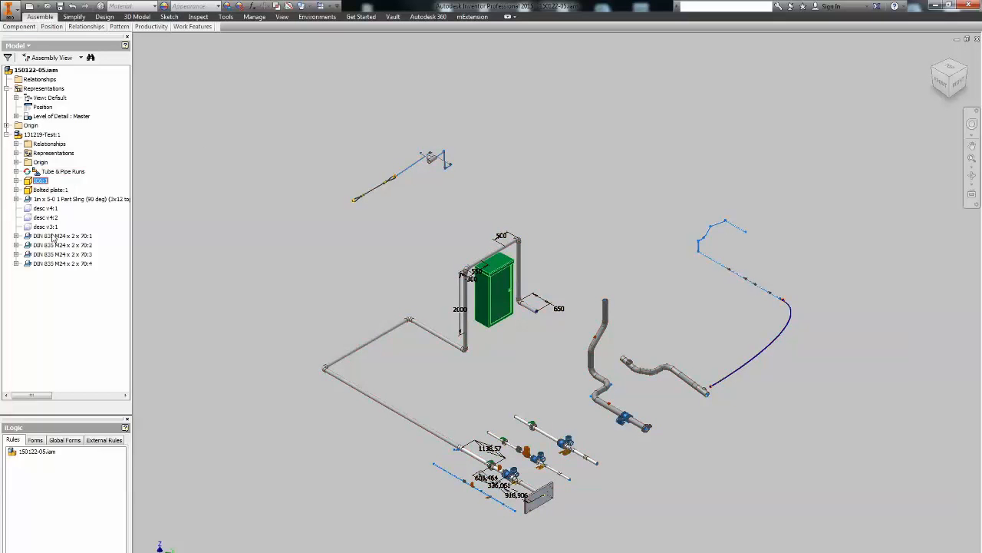
{"action": "right_click", "coordinate": [61, 236]}
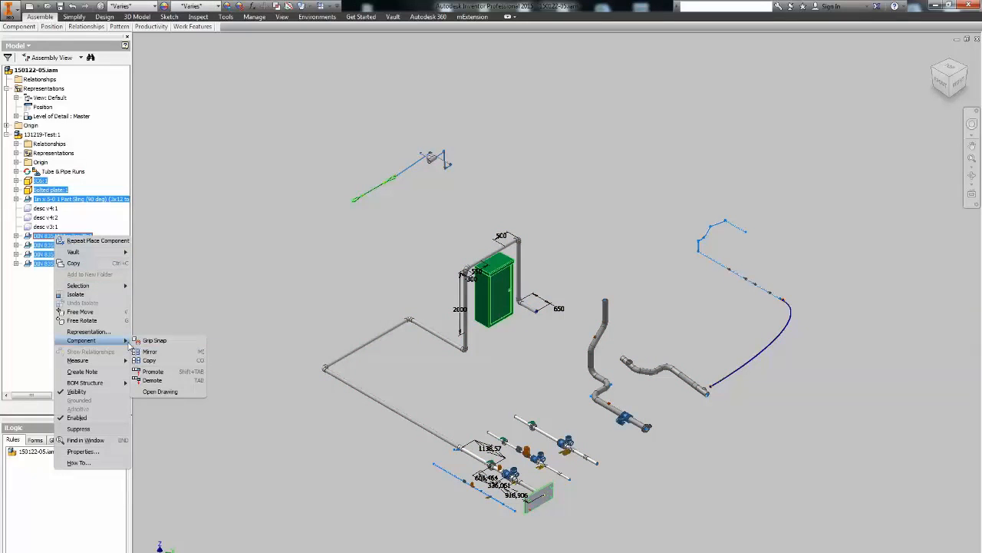
{"action": "left_click", "coordinate": [152, 381]}
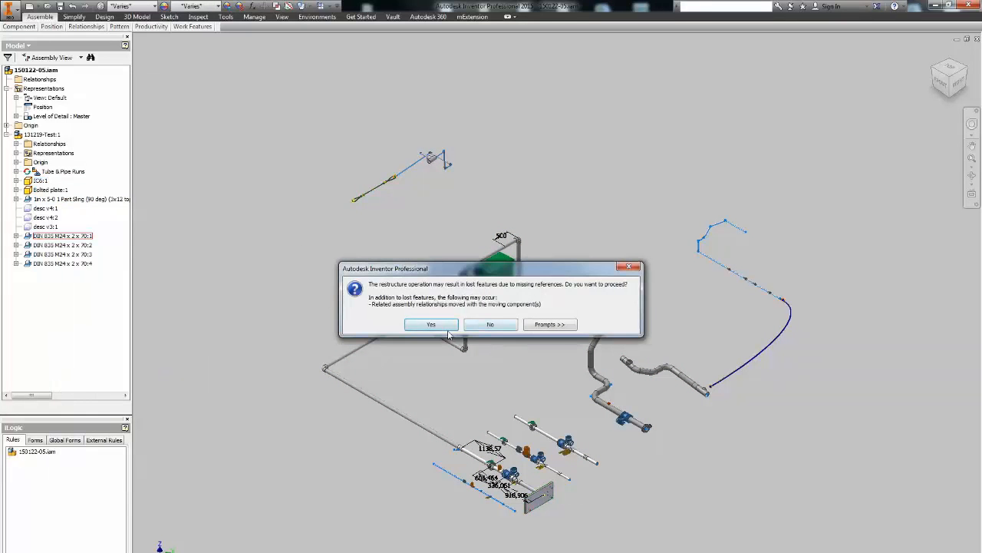
{"action": "left_click", "coordinate": [430, 324]}
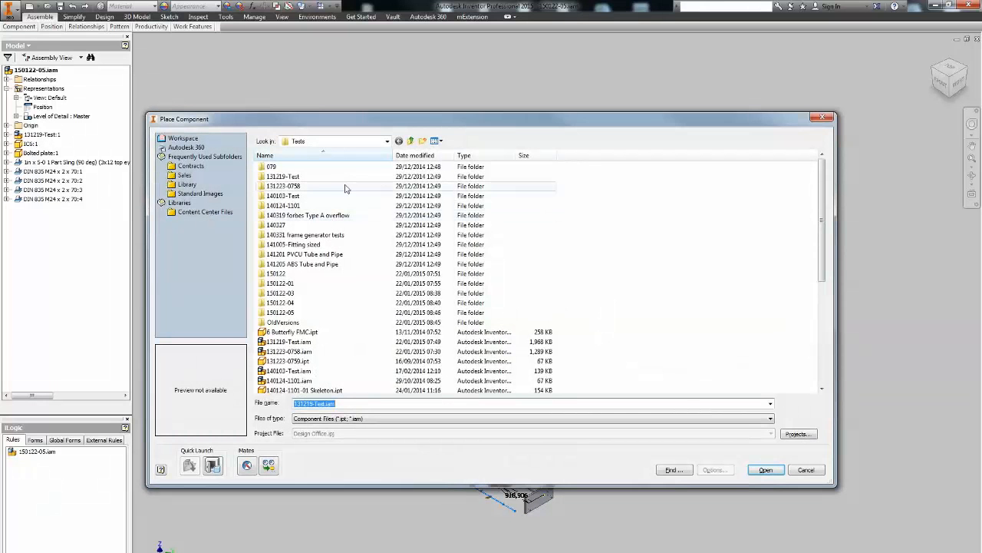
Step: Place 131219-Test.Tube and Pipe Runs.iam, saving documents and cancelling Make Adaptive
{"action": "double_click", "coordinate": [282, 176]}
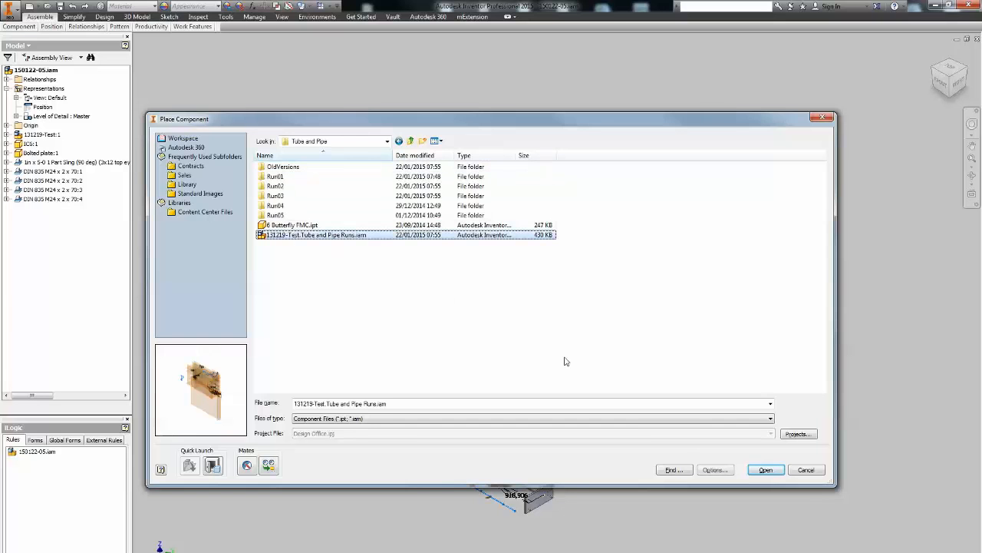
{"action": "left_click", "coordinate": [766, 469]}
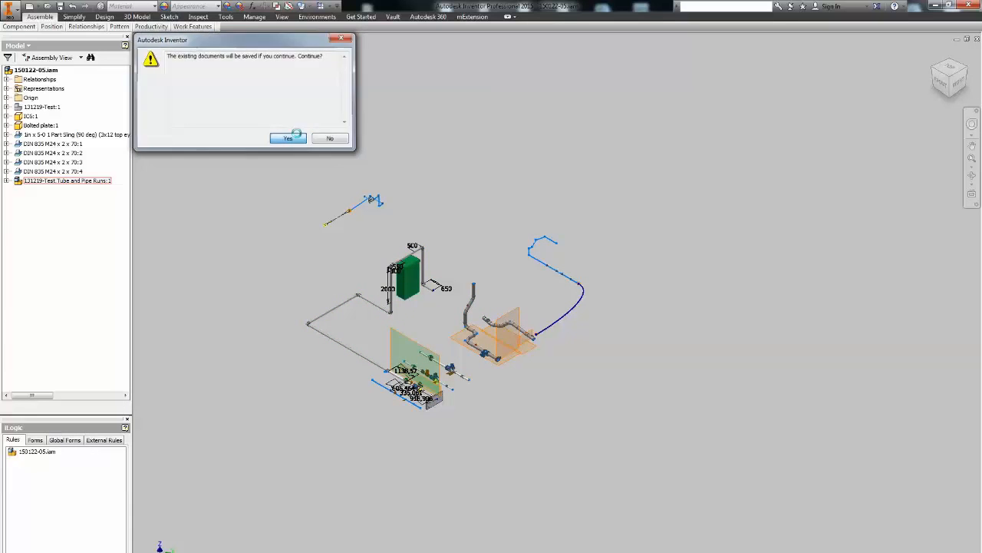
{"action": "left_click", "coordinate": [287, 138]}
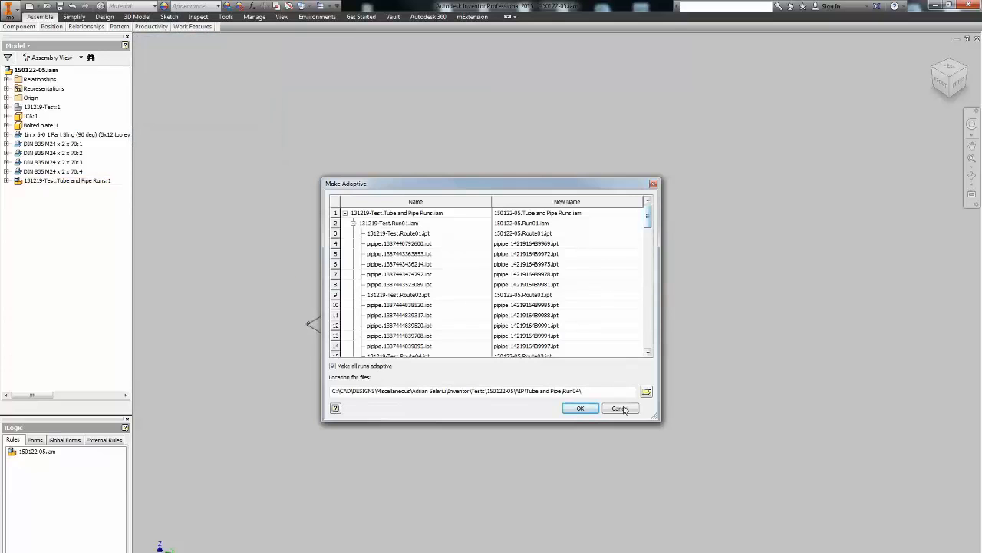
{"action": "left_click", "coordinate": [621, 408]}
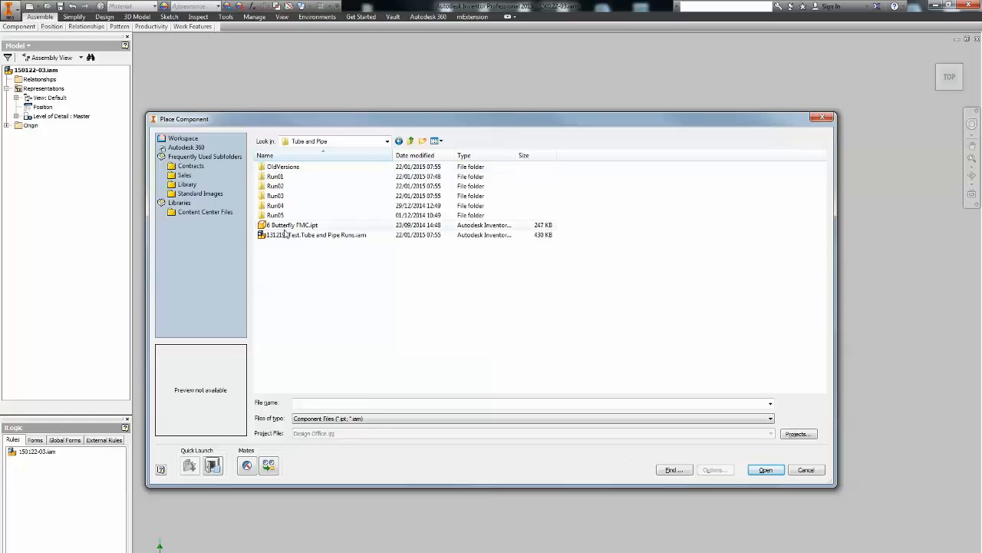
Step: Place 131219-Test.Tube and Pipe Runs.iam into 150122-03 and select its browser node
{"action": "left_click", "coordinate": [806, 470]}
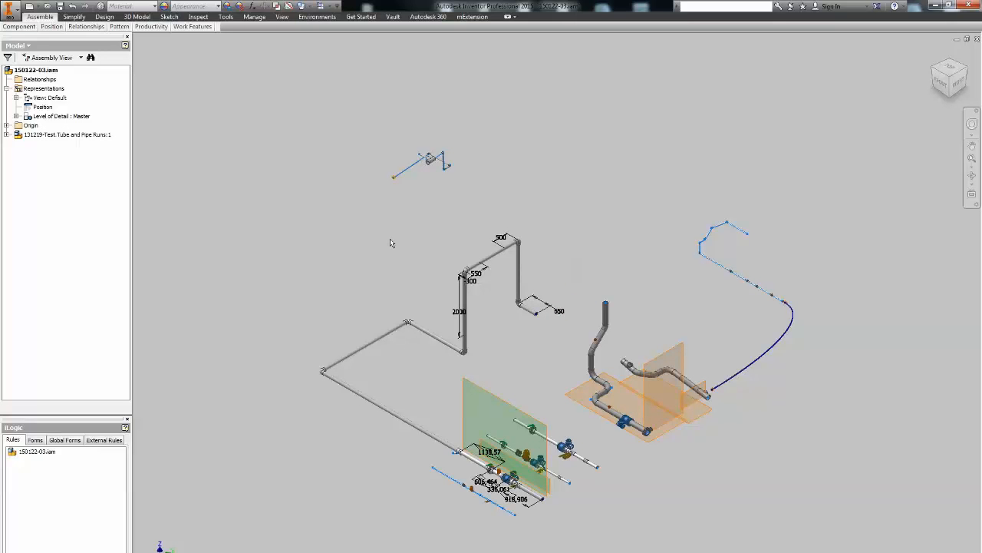
{"action": "left_click", "coordinate": [67, 134]}
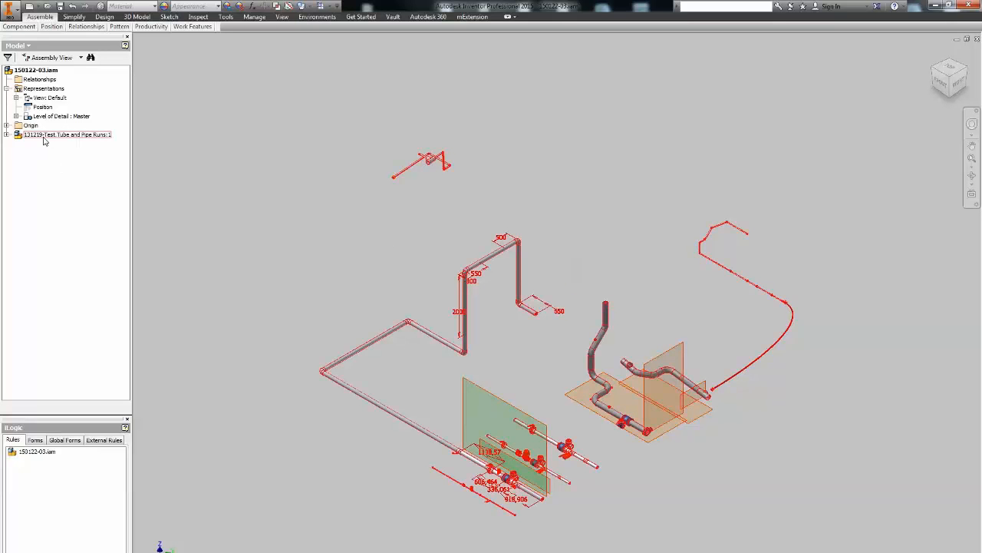
{"action": "right_click", "coordinate": [47, 135]}
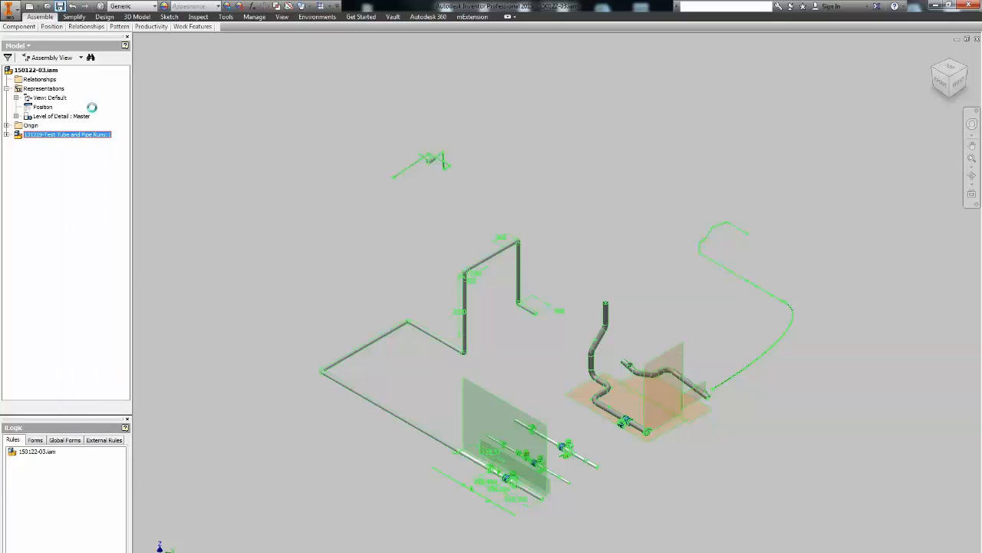
{"action": "right_click", "coordinate": [66, 134]}
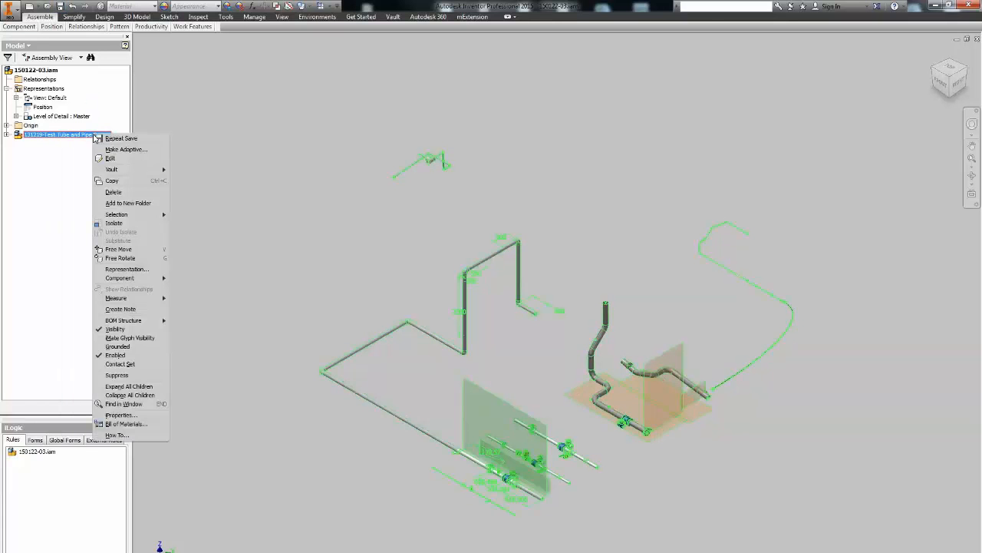
Step: Make the placed runs adaptive, accepting the new run file names
{"action": "left_click", "coordinate": [125, 149]}
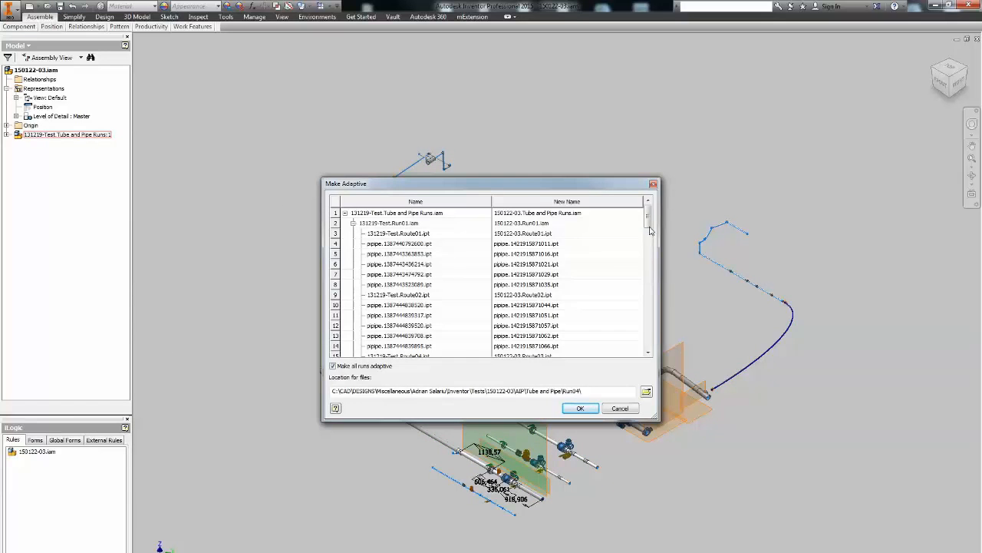
{"action": "scroll", "scroll_direction": "down", "scroll_amount": 3}
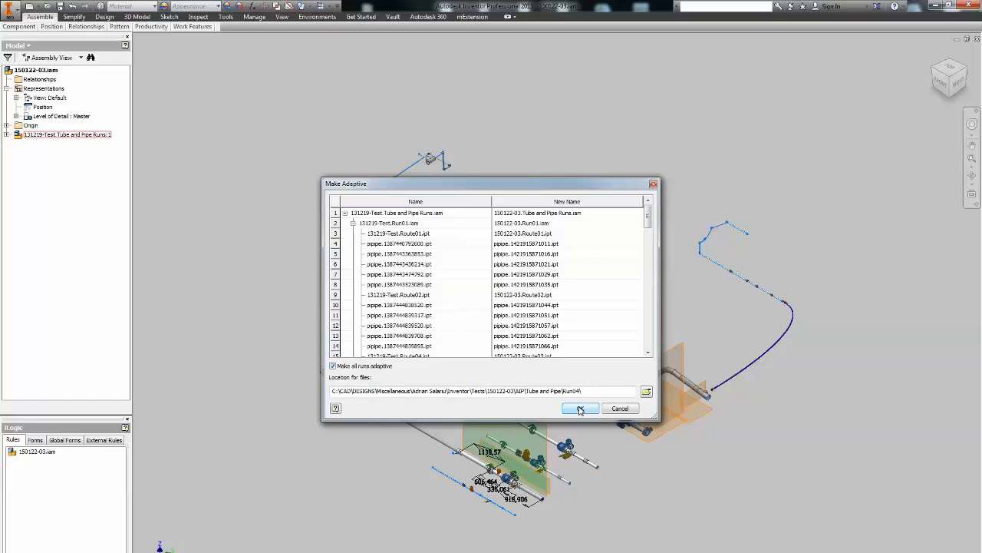
{"action": "left_click", "coordinate": [581, 408]}
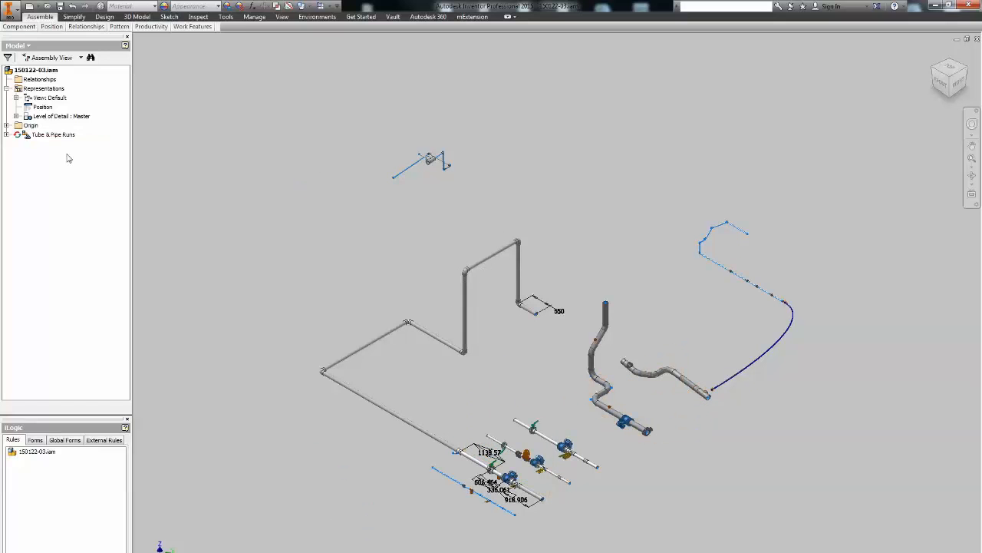
Step: Finish editing Run01, return to the top assembly and close 150122-03, saving changes
{"action": "left_click", "coordinate": [13, 133]}
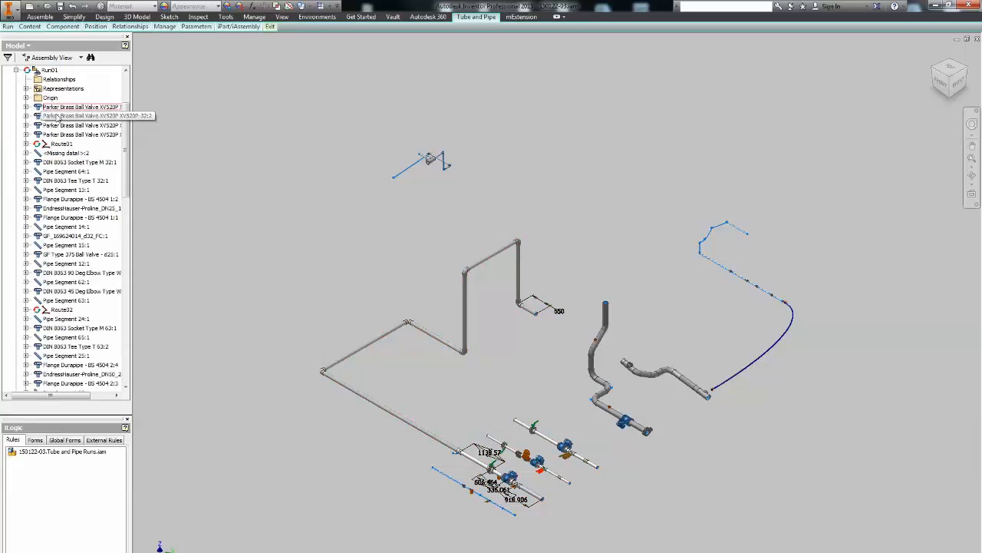
{"action": "left_click", "coordinate": [51, 162]}
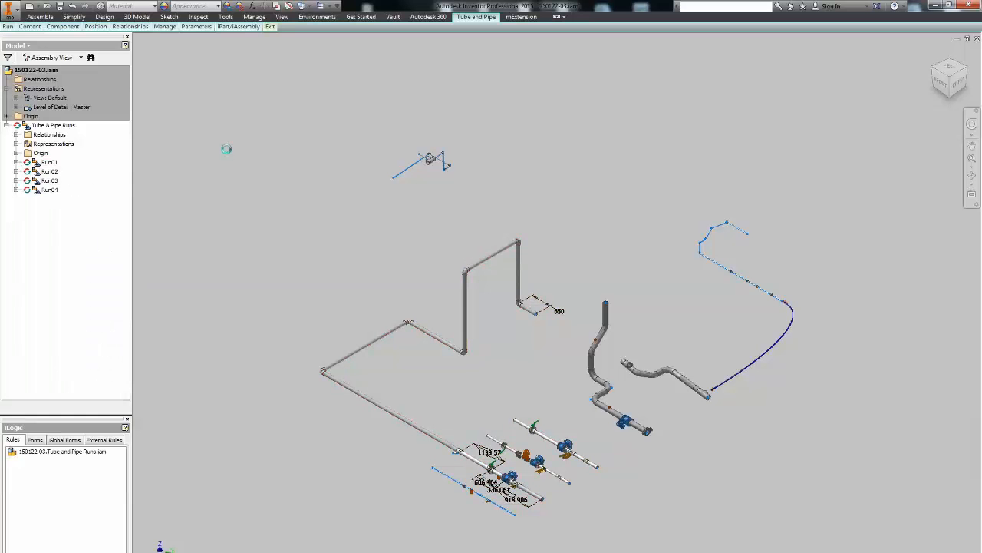
{"action": "left_click", "coordinate": [39, 13]}
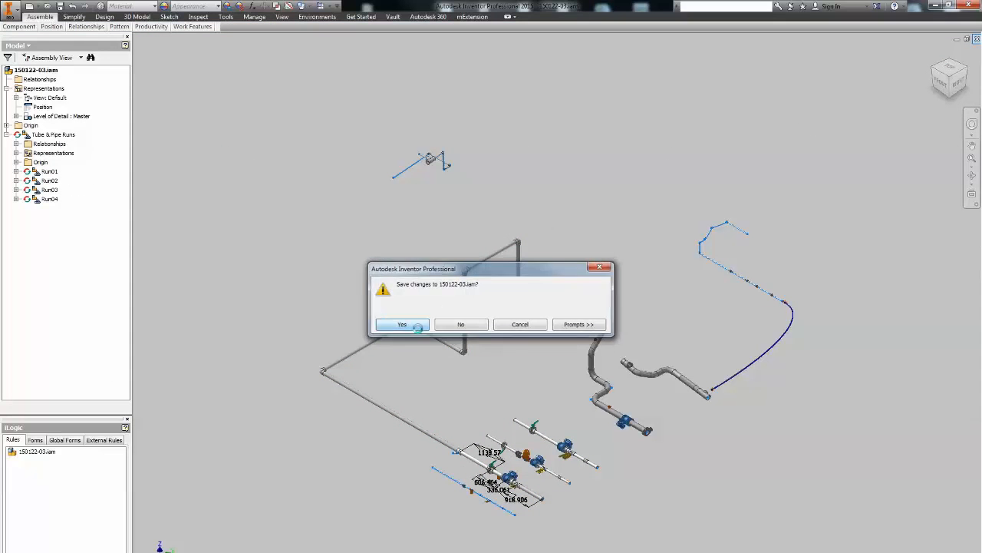
{"action": "left_click", "coordinate": [401, 324]}
{"action": "type", "text": "150122.iam"}
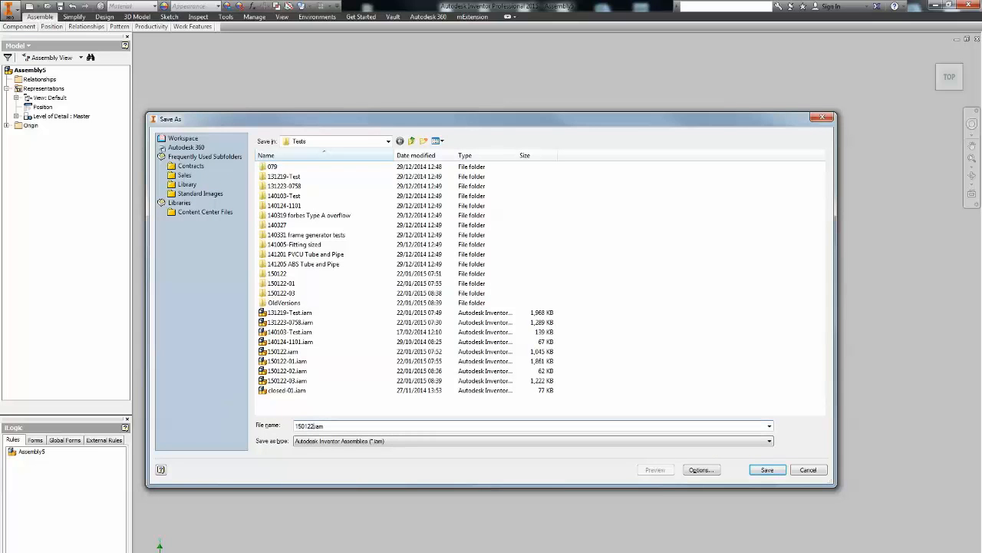
Step: Save the assembly as 150122-04 along with its Tube & Pipe Runs and Run01 files
{"action": "left_click", "coordinate": [766, 469]}
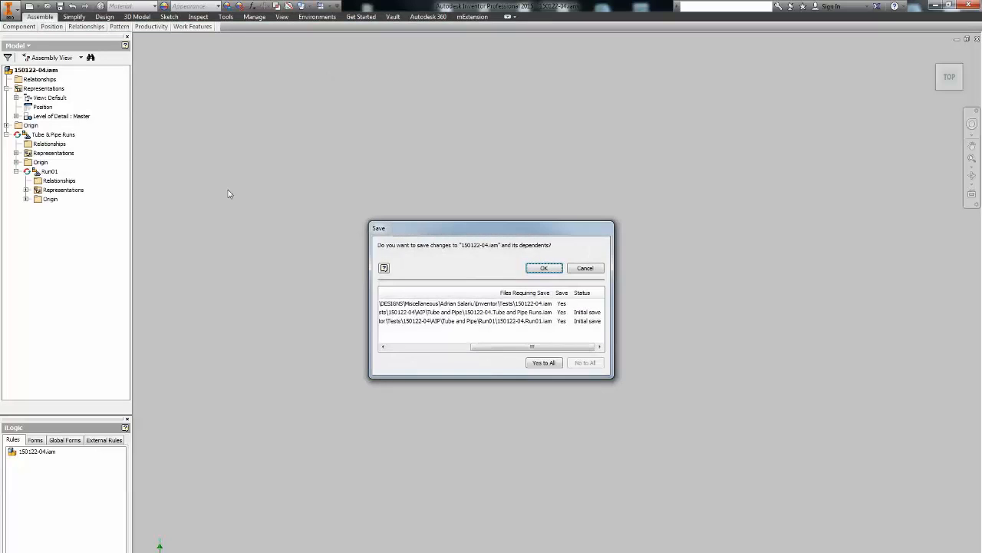
{"action": "left_click", "coordinate": [544, 267]}
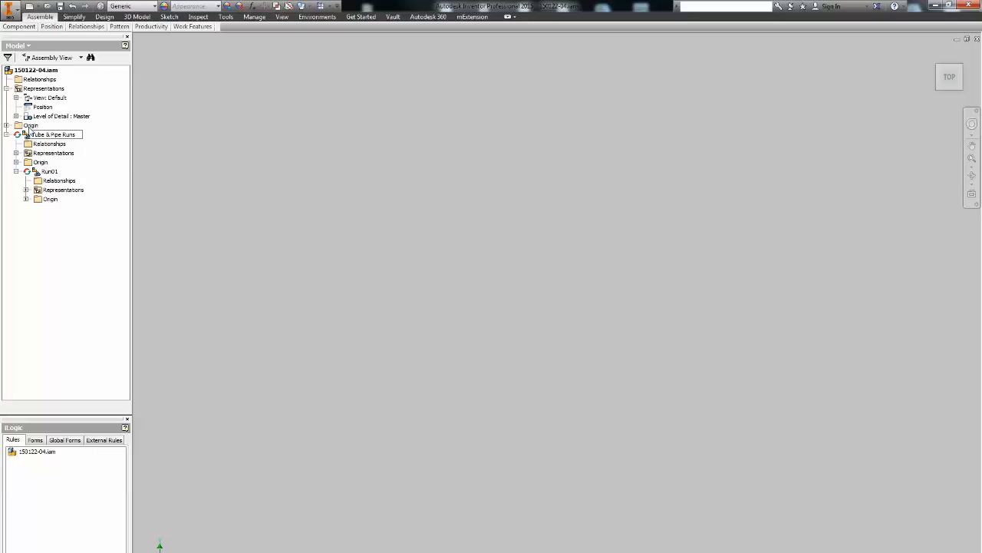
Step: Delete the empty Run01 from the Tube & Pipe Runs
{"action": "double_click", "coordinate": [50, 134]}
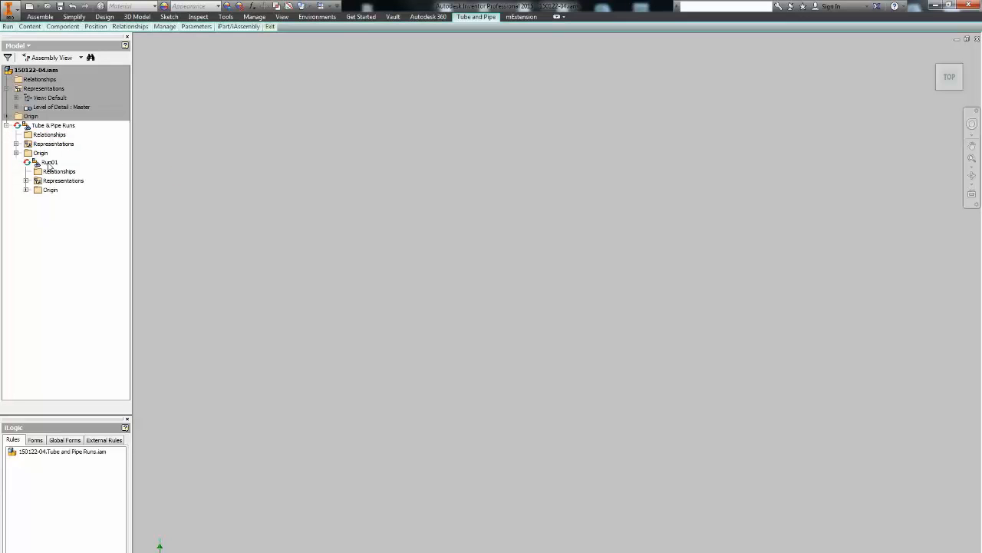
{"action": "left_click", "coordinate": [48, 162]}
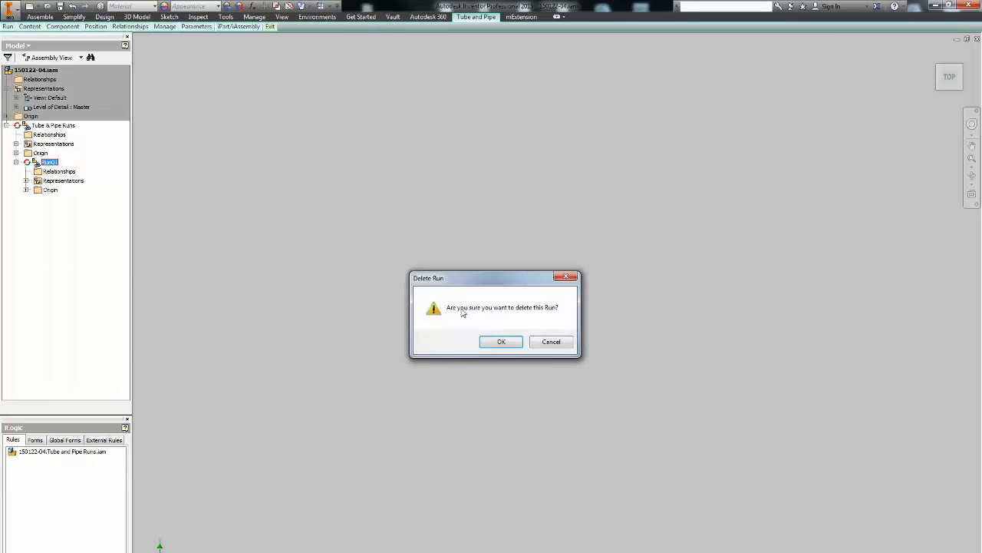
{"action": "left_click", "coordinate": [502, 341]}
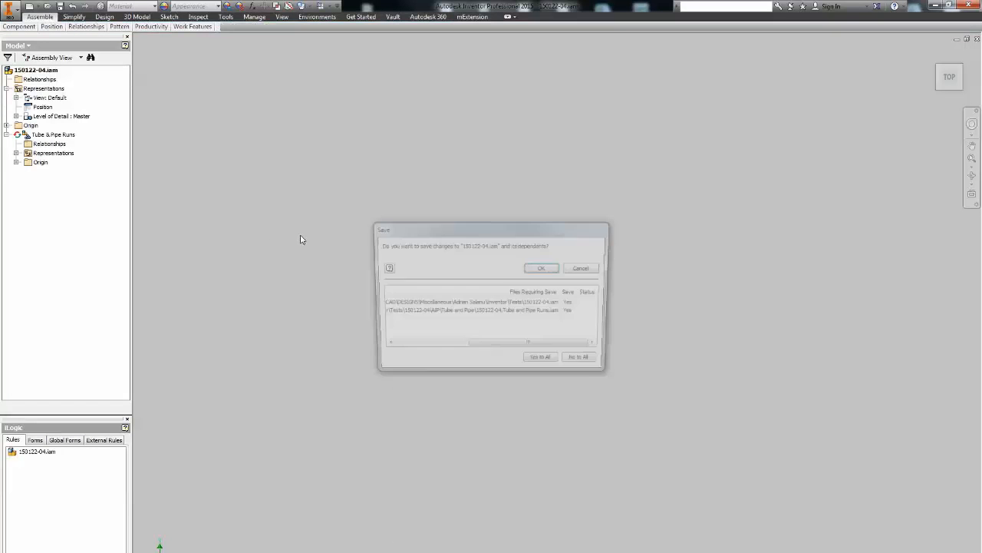
Step: Place 131219-Test.Run01.iam from the Run01 folder
{"action": "left_click", "coordinate": [541, 268]}
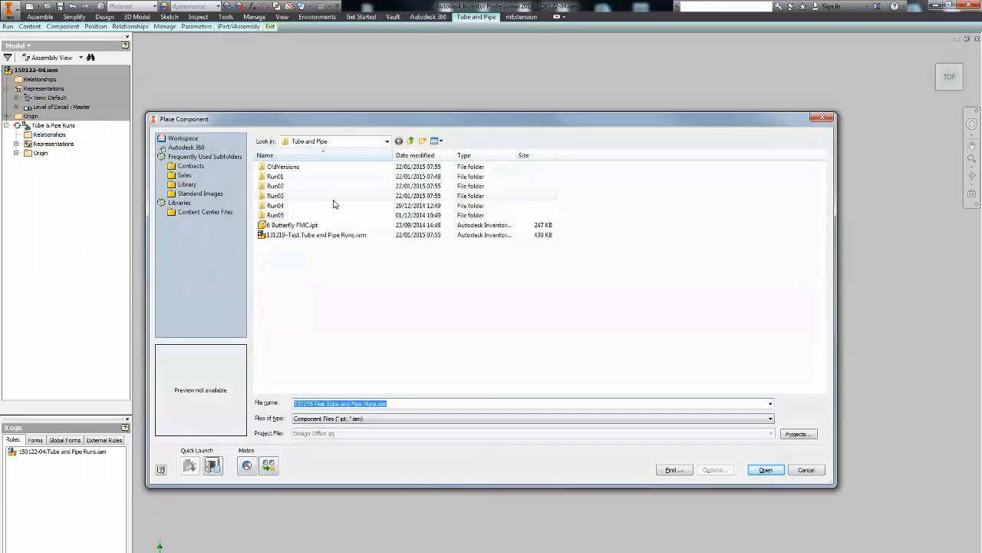
{"action": "left_click", "coordinate": [316, 235]}
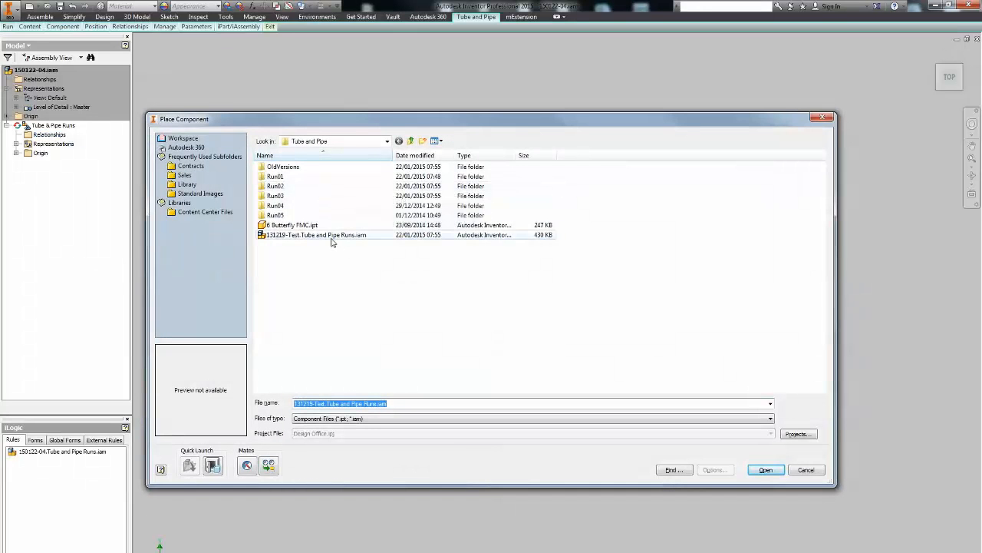
{"action": "double_click", "coordinate": [275, 176]}
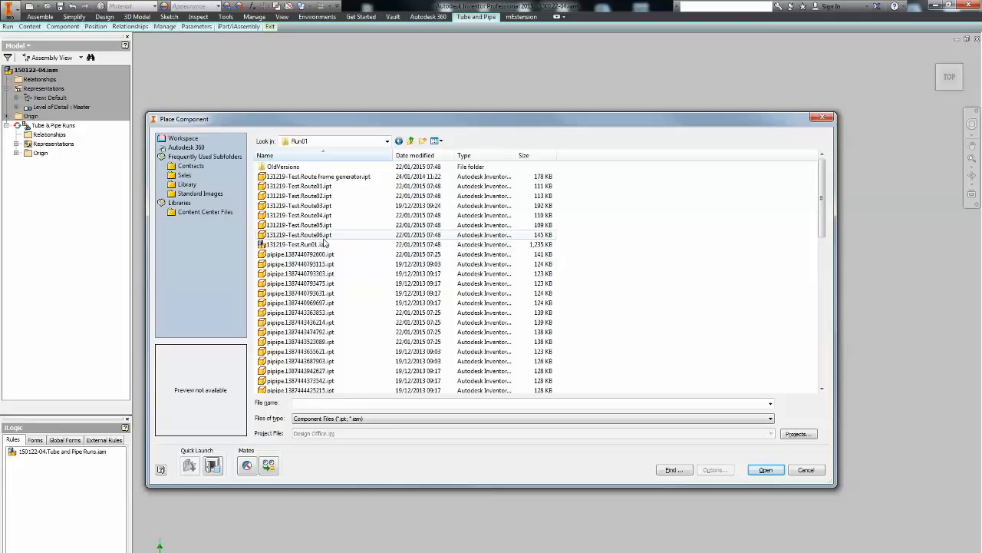
{"action": "left_click", "coordinate": [770, 470]}
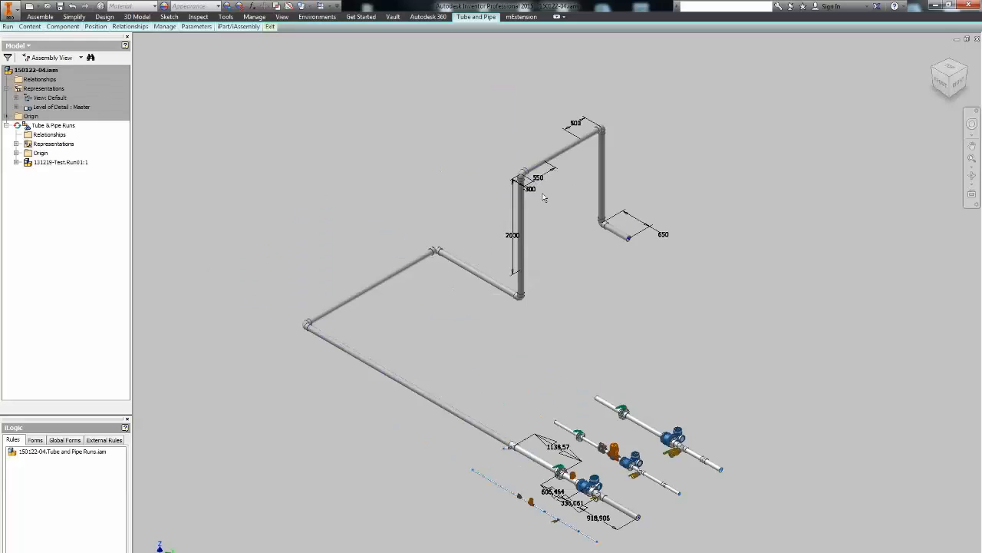
Step: Make 131219-Test.Run01:1 adaptive, saving documents and accepting the new run and route file names
{"action": "scroll", "scroll_direction": "down", "scroll_amount": 3}
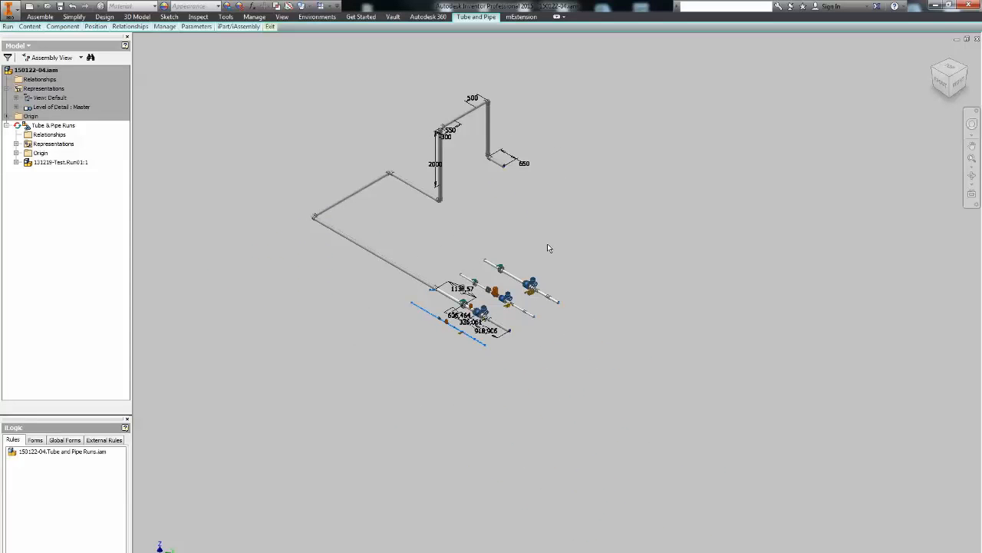
{"action": "left_click", "coordinate": [58, 162]}
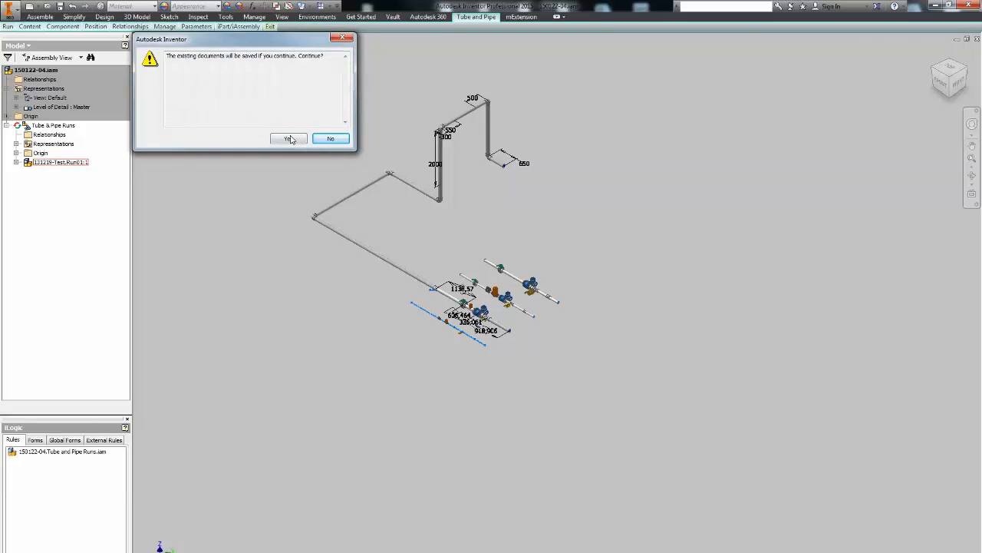
{"action": "left_click", "coordinate": [289, 139]}
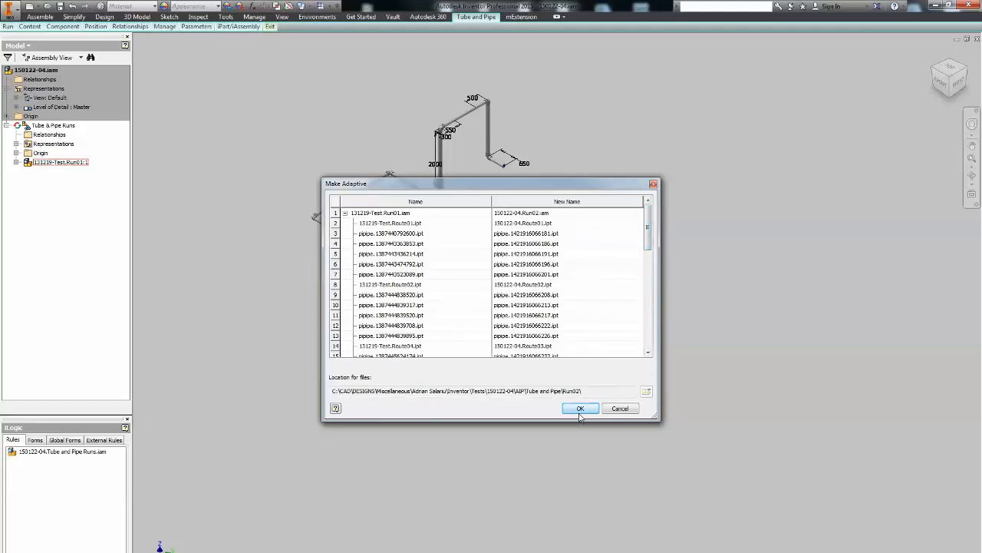
{"action": "left_click", "coordinate": [581, 408]}
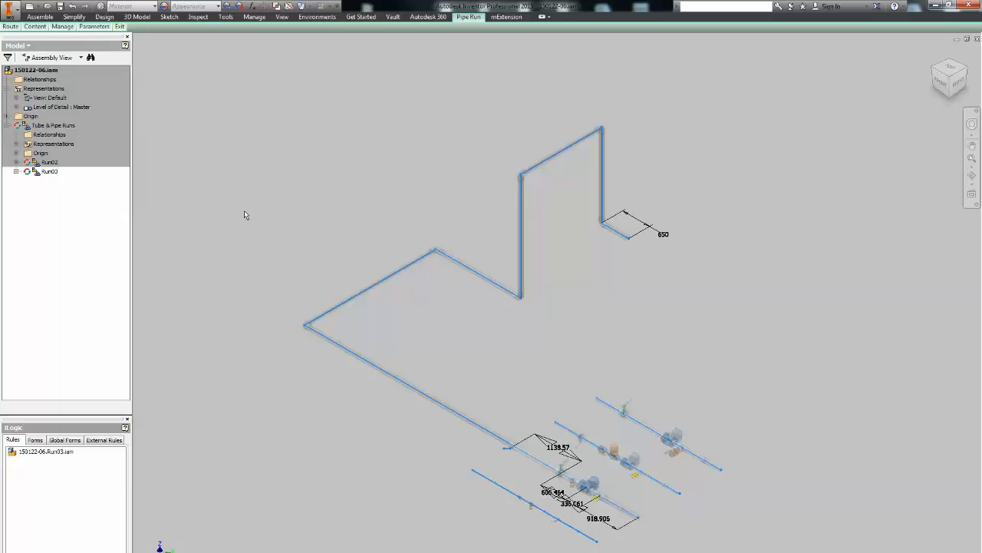
{"action": "mouse_move", "coordinate": [202, 178]}
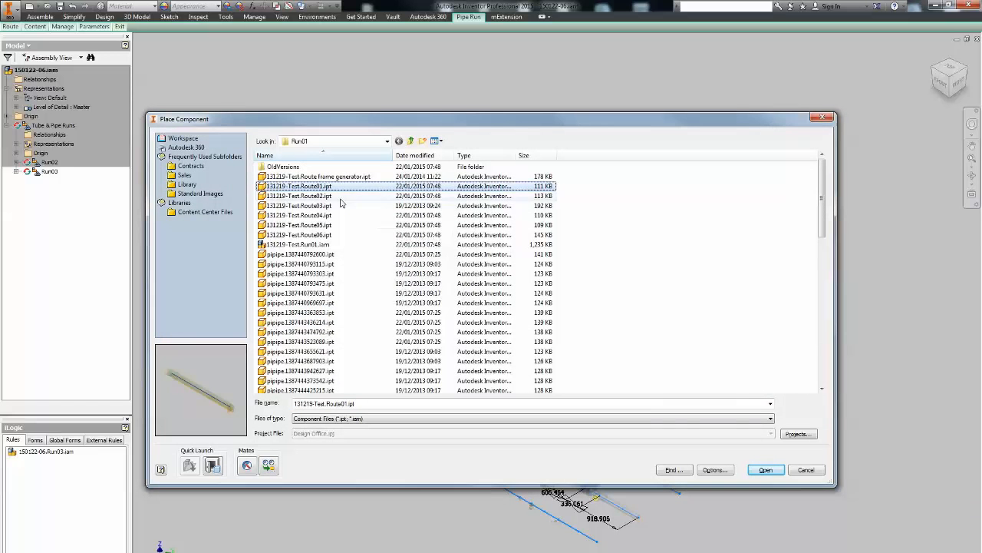
Step: Place 131219-Test.Route06.ipt from the Run01 folder into Run03
{"action": "left_click", "coordinate": [319, 225]}
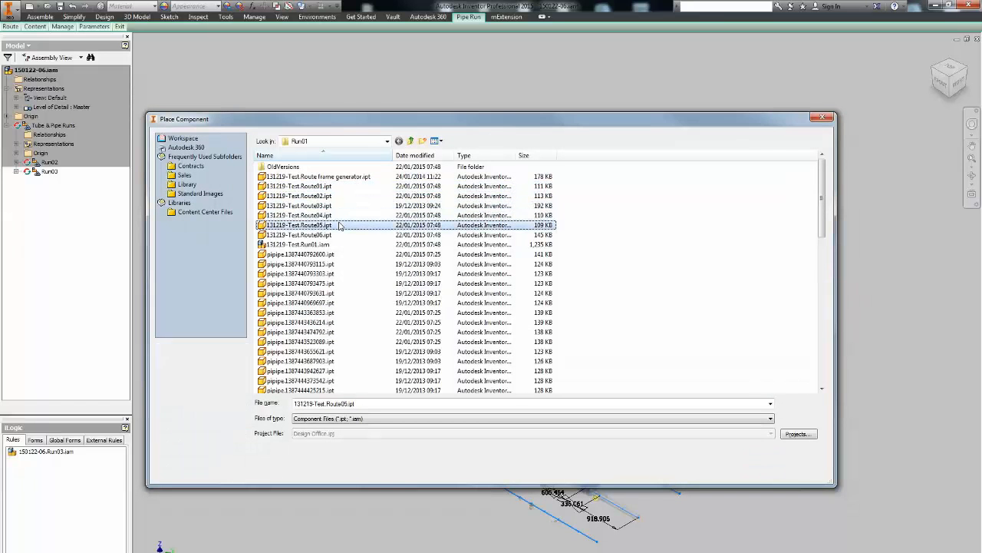
{"action": "left_click", "coordinate": [320, 235]}
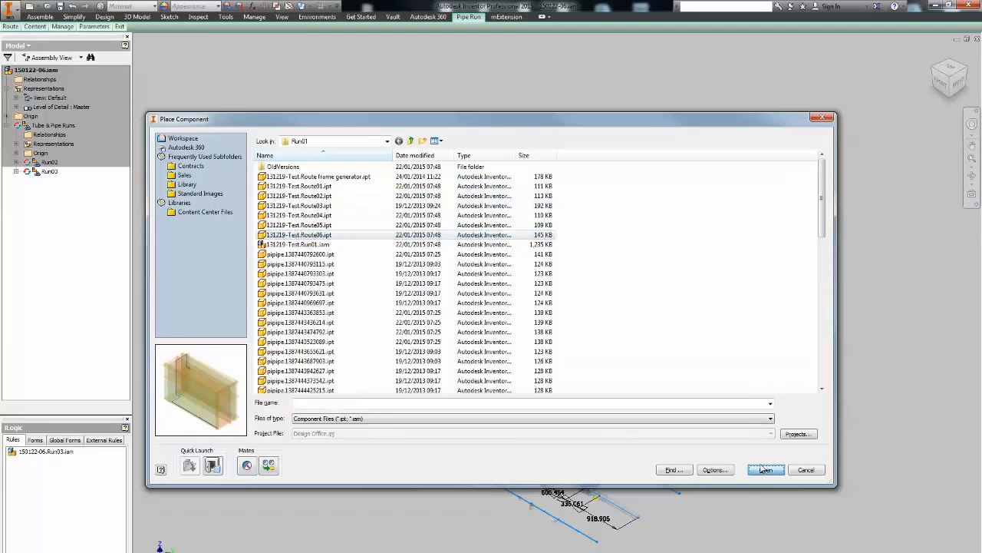
{"action": "left_click", "coordinate": [765, 469]}
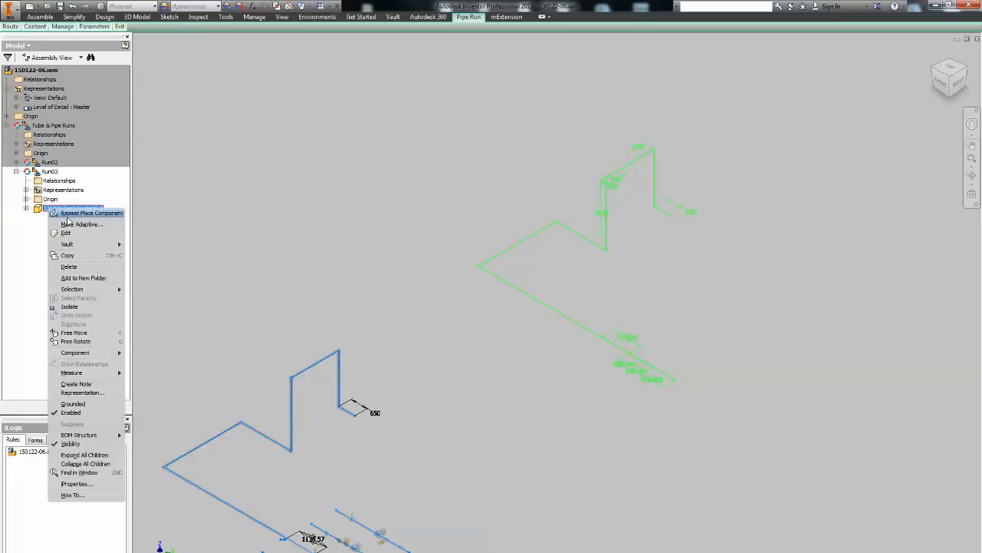
Step: Make the placed Route06 adaptive, accepting the save warning and the 150122-06.Route06 file name
{"action": "left_click", "coordinate": [82, 223]}
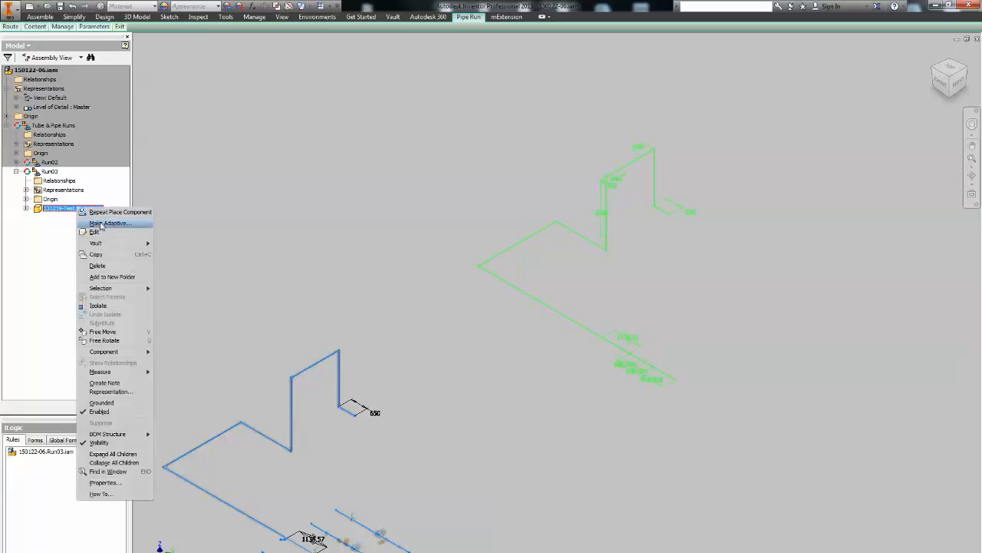
{"action": "left_click", "coordinate": [107, 222]}
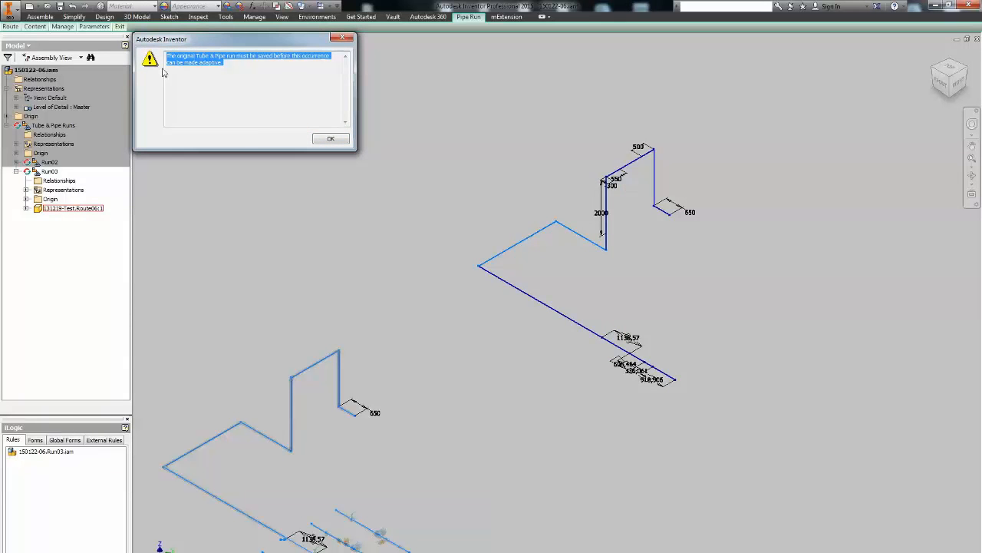
{"action": "left_click", "coordinate": [330, 138]}
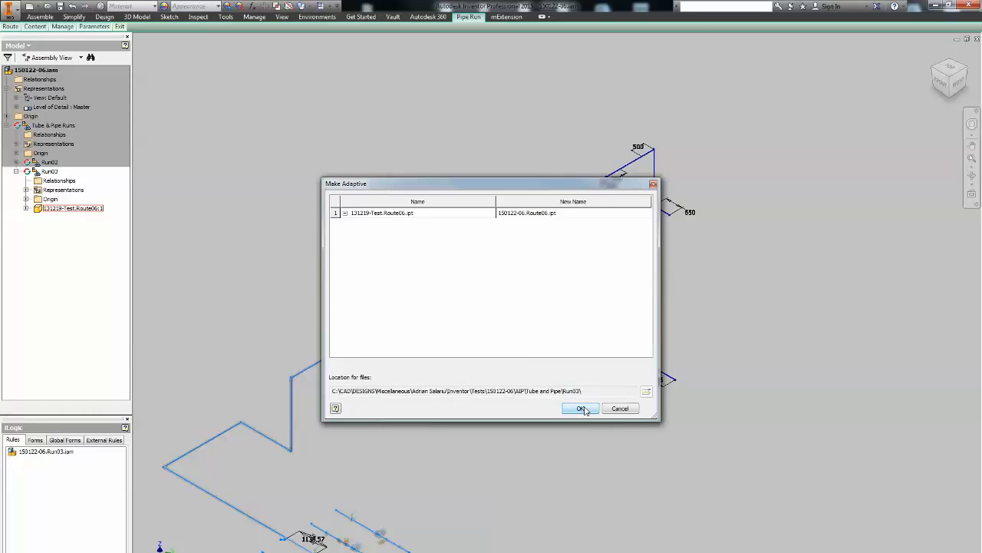
{"action": "left_click", "coordinate": [581, 408]}
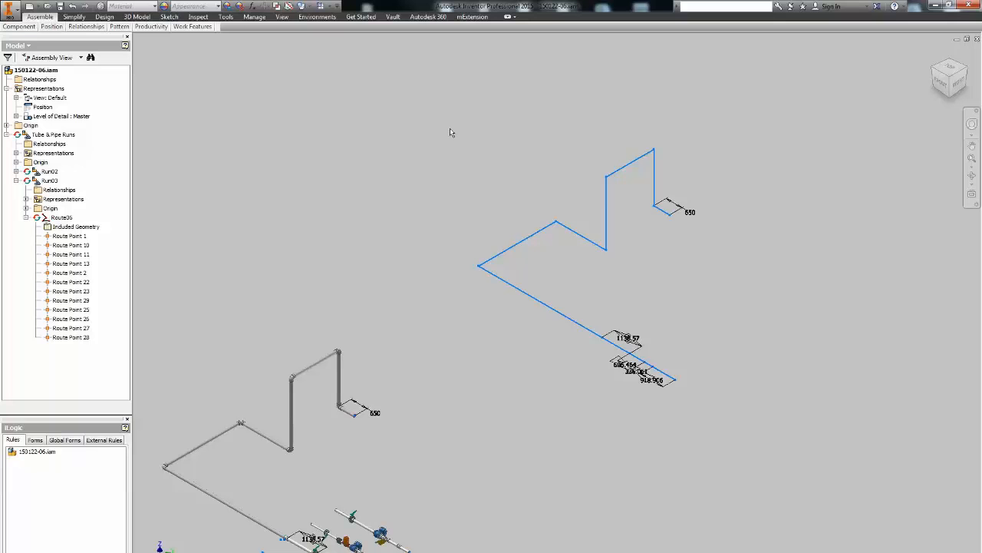
{"action": "mouse_move", "coordinate": [487, 321]}
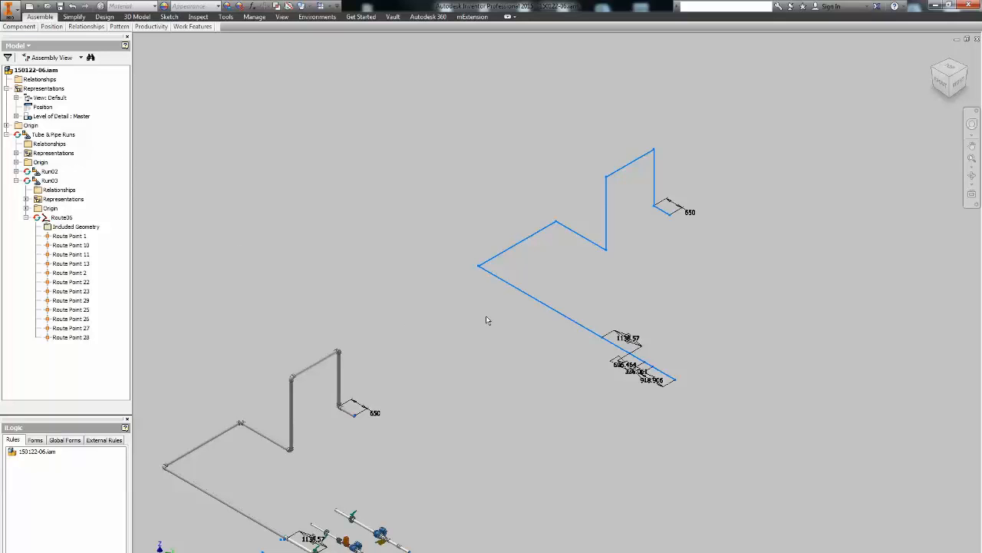